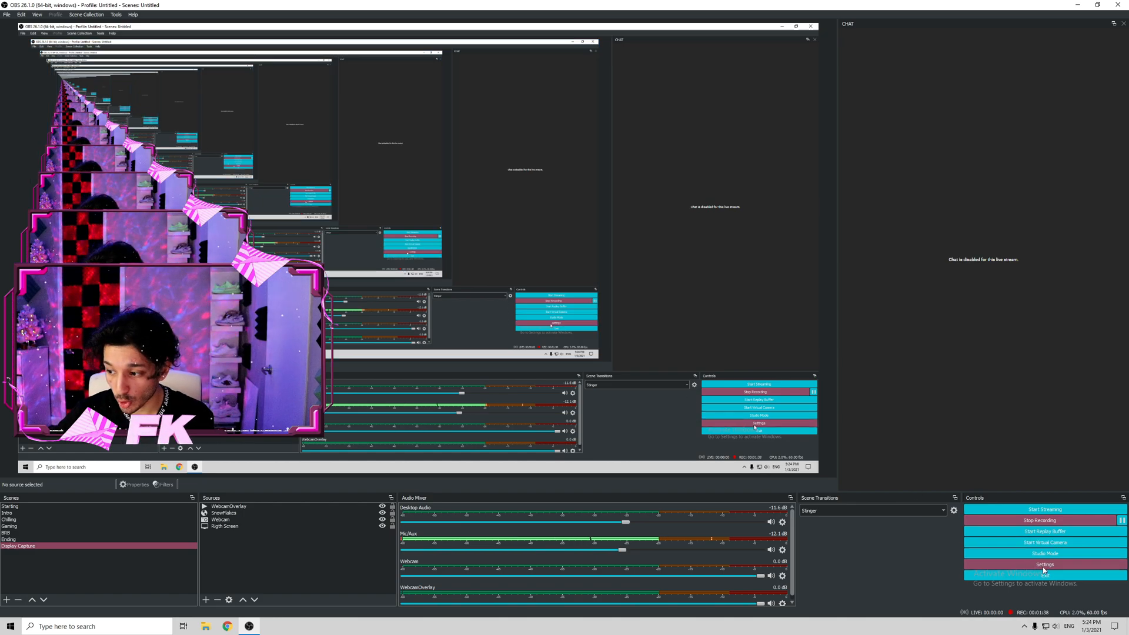
- Bring up the Settings window from the Controls dock and review the General page
{"action": "left_click", "coordinate": [1044, 565]}
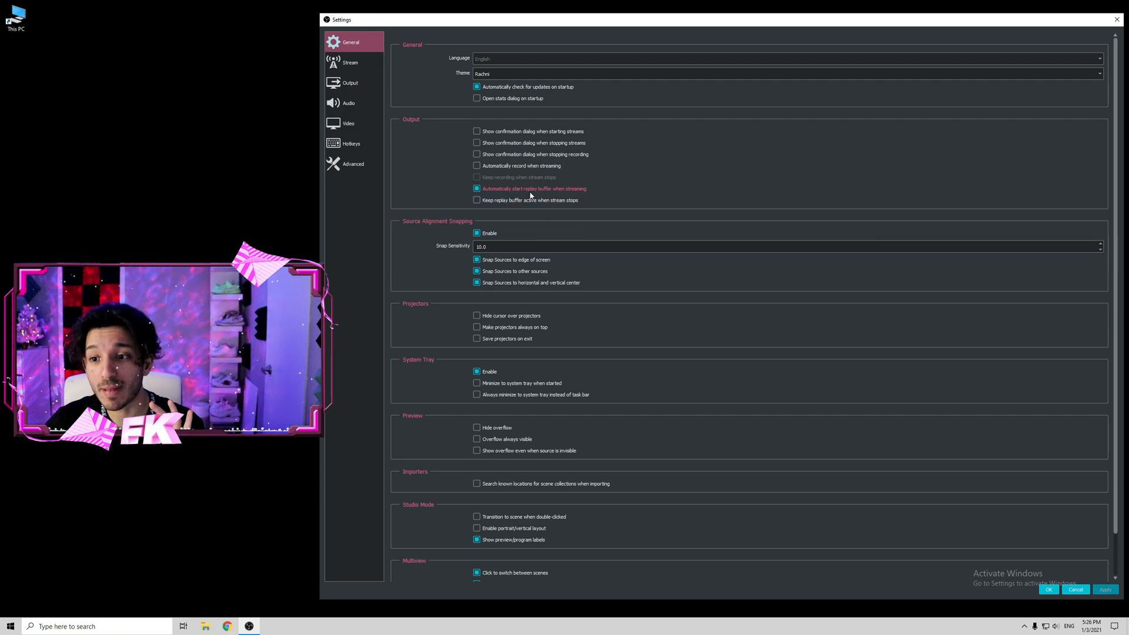
{"action": "mouse_move", "coordinate": [577, 192]}
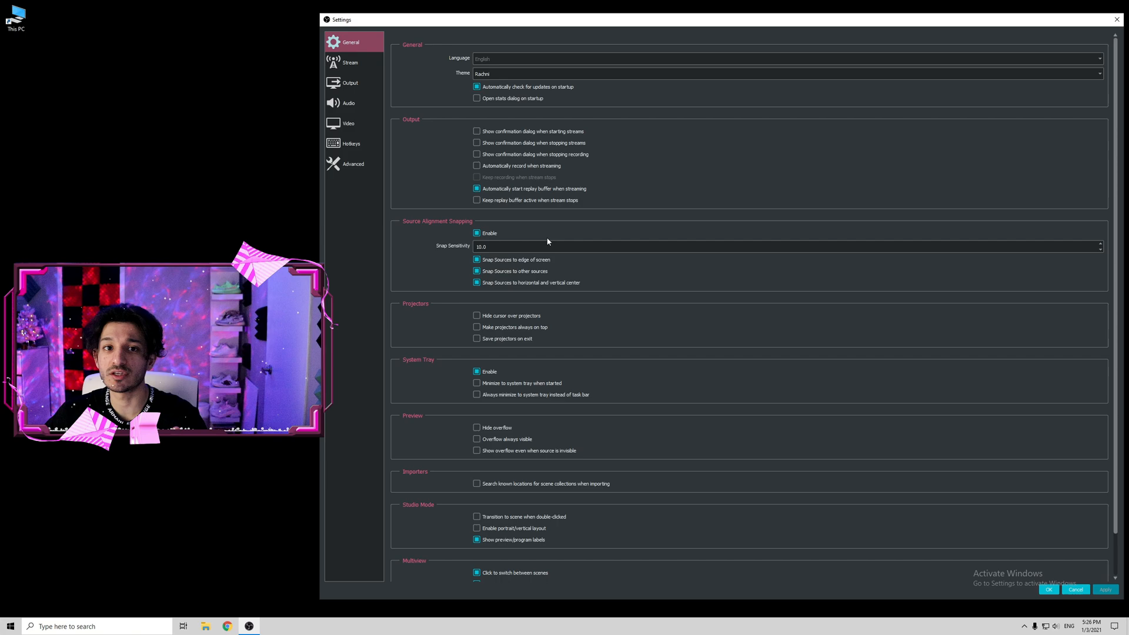
{"action": "scroll", "scroll_direction": "down", "scroll_amount": 3}
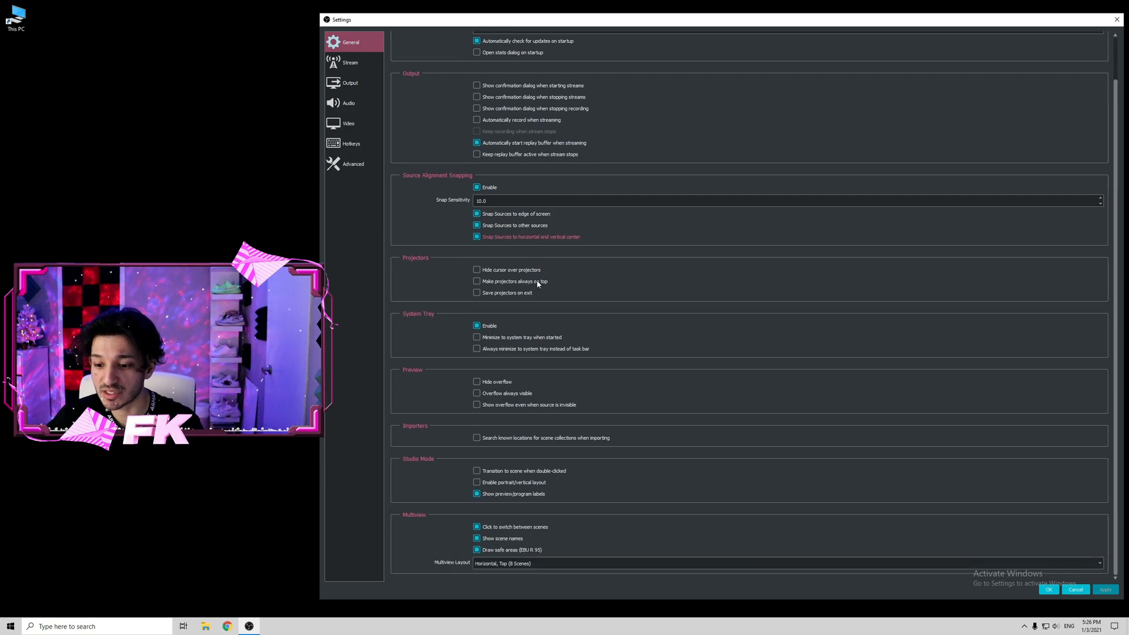
- On the Stream page choose YouTube - RTMP as the service and focus the Stream Key field
{"action": "left_click", "coordinate": [349, 63]}
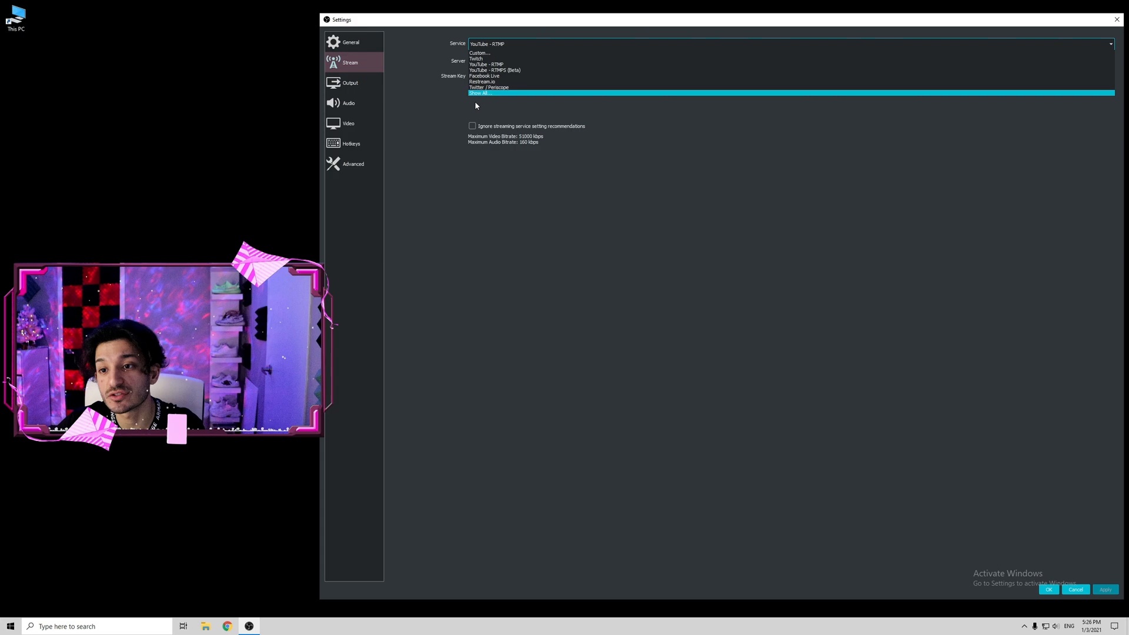
{"action": "left_click", "coordinate": [486, 63]}
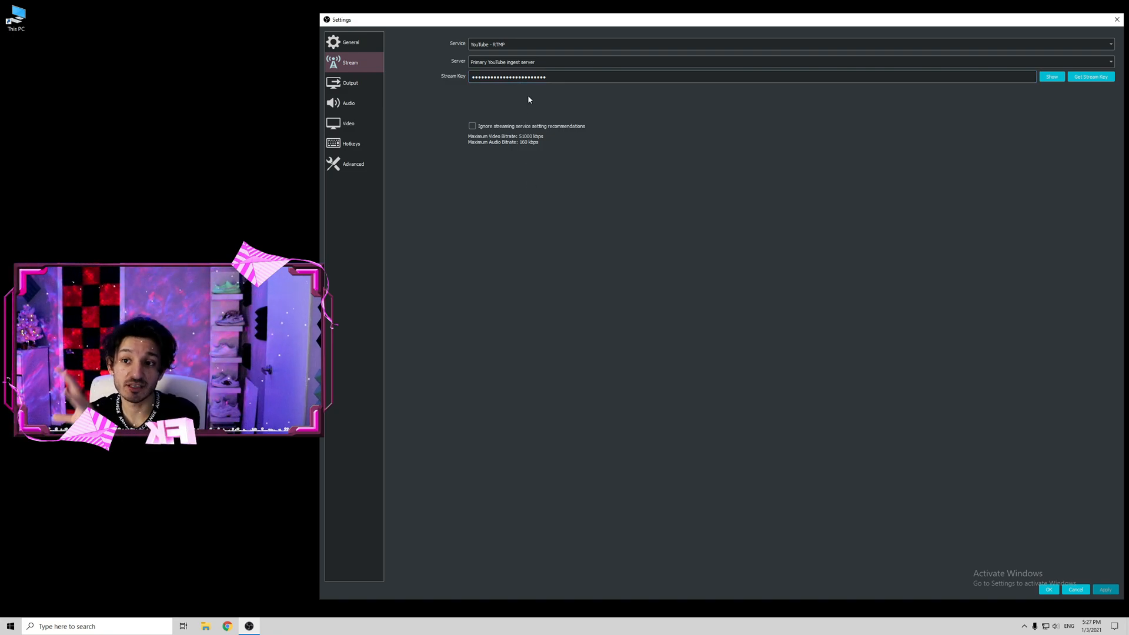
{"action": "left_click", "coordinate": [749, 76]}
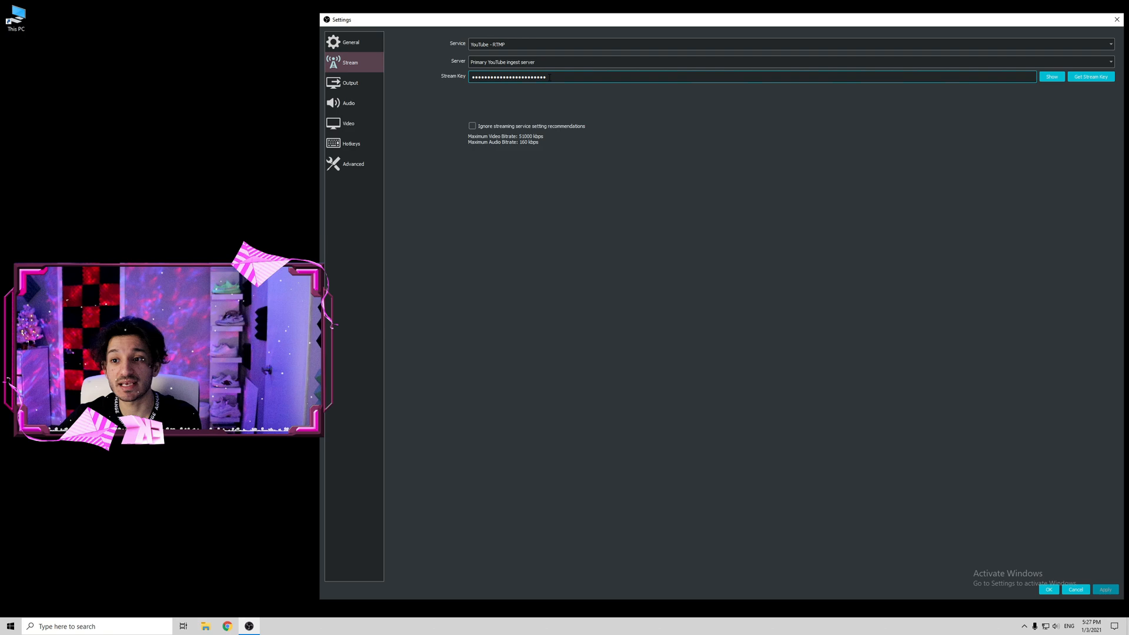
{"action": "left_click", "coordinate": [227, 625]}
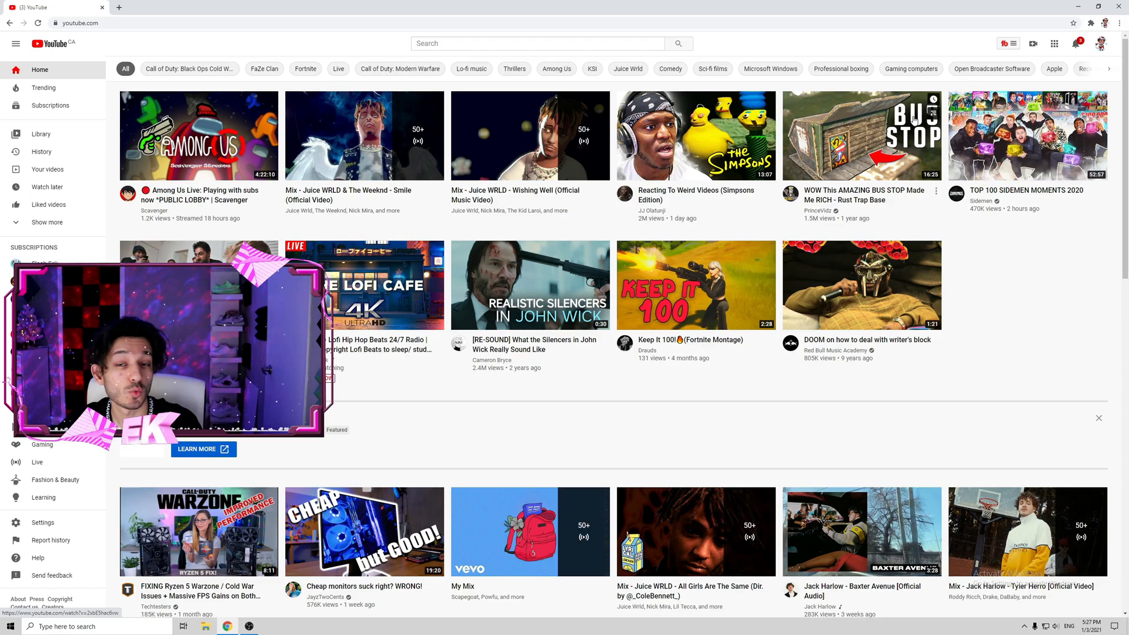
{"action": "left_click", "coordinate": [1033, 44]}
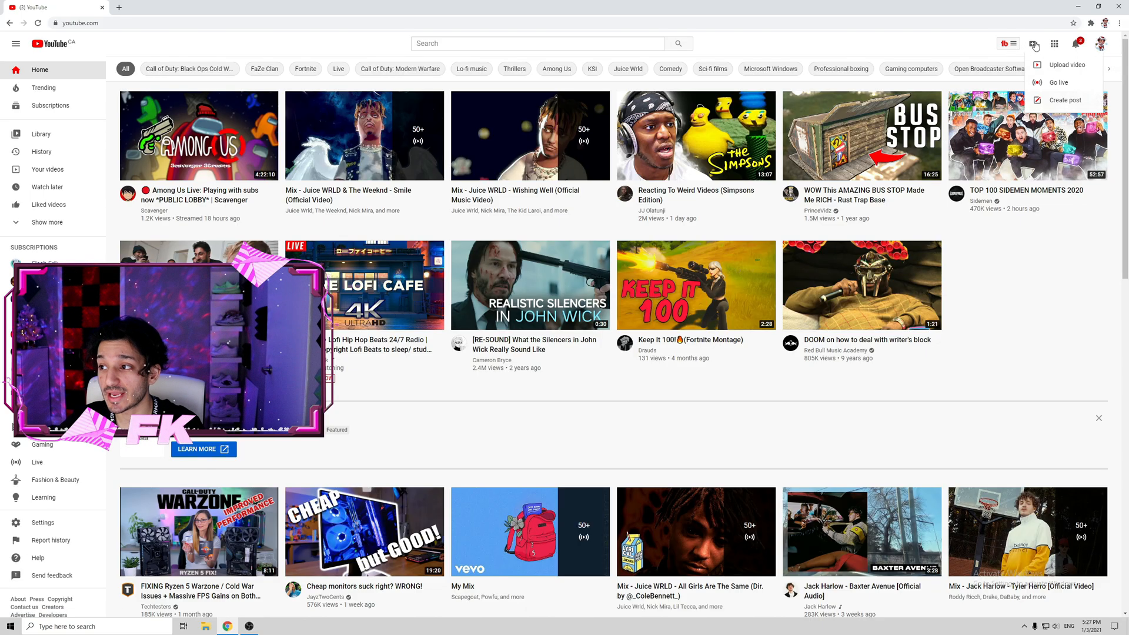
{"action": "left_click", "coordinate": [1059, 82]}
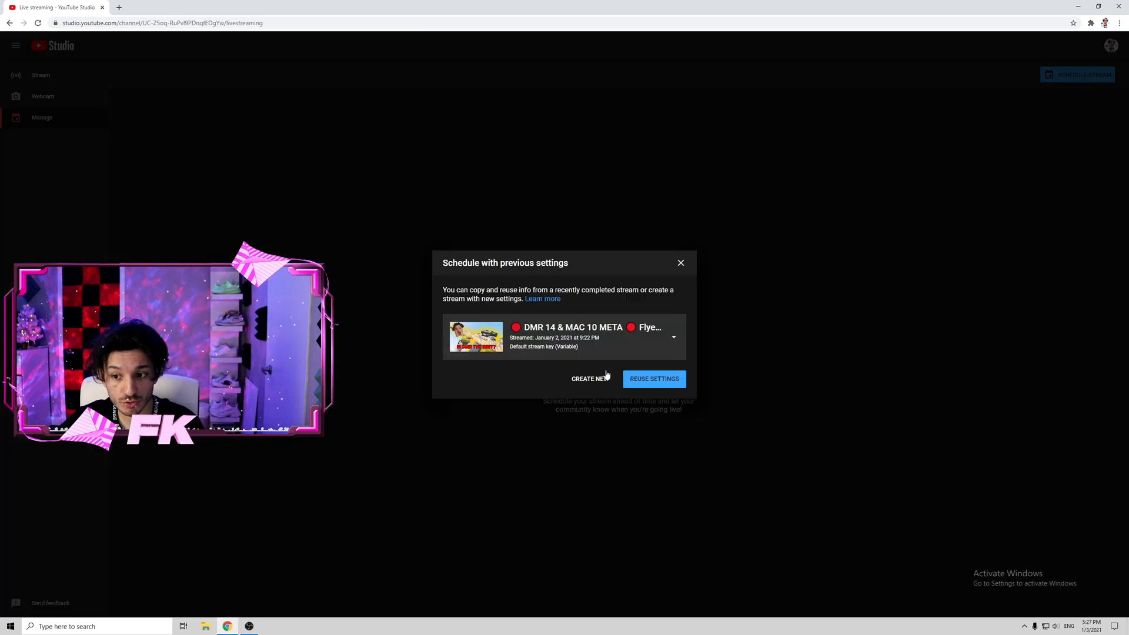
{"action": "left_click", "coordinate": [673, 336]}
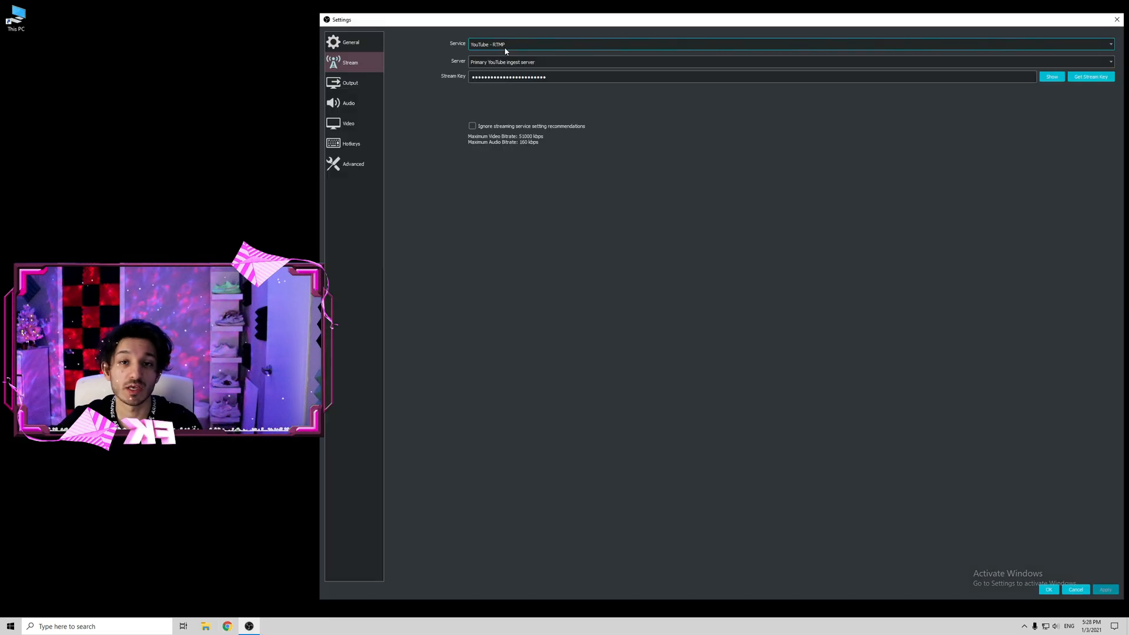
- Check the streaming service list and leave it on YouTube - RTMP
{"action": "left_click", "coordinate": [789, 43]}
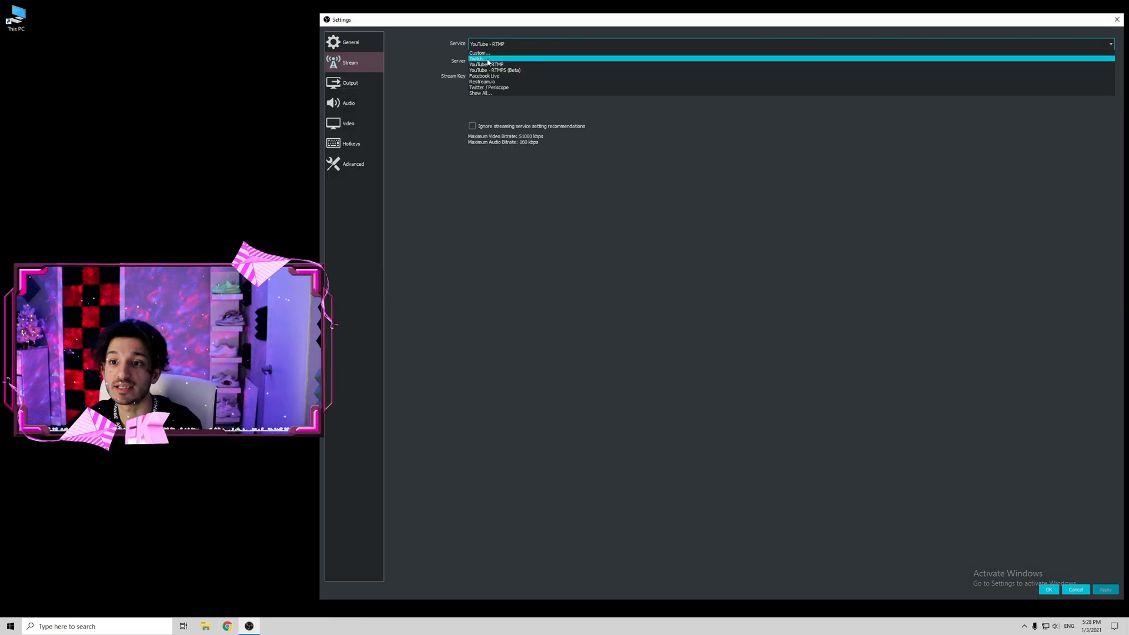
{"action": "left_click", "coordinate": [479, 57]}
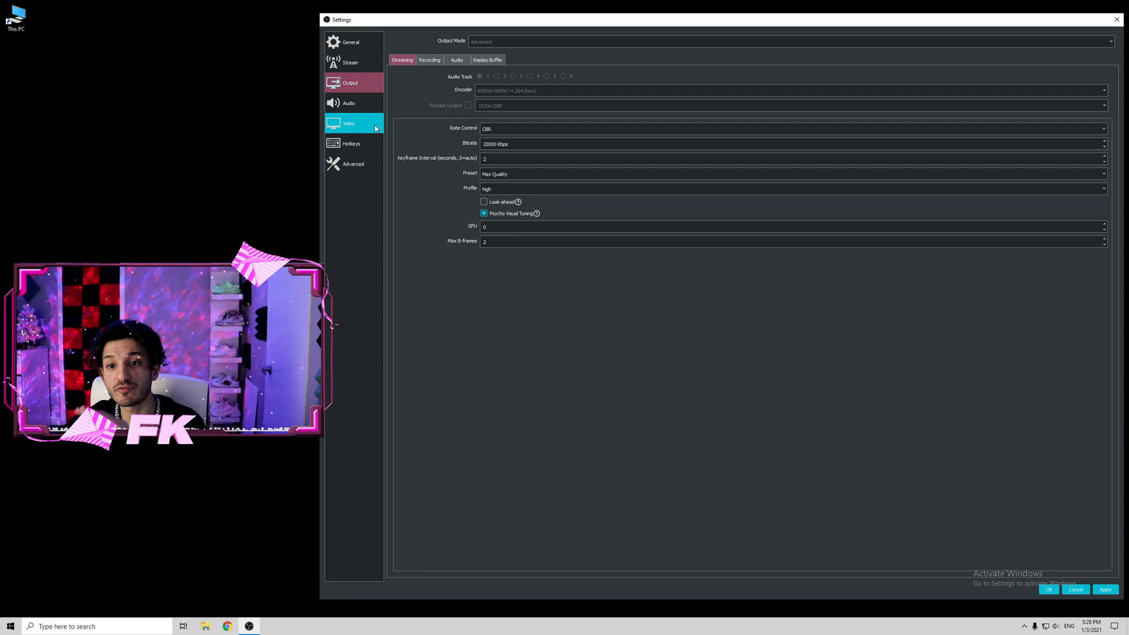
- Review the Audio devices, then the Video page showing 2560x1440 at 60 FPS
{"action": "left_click", "coordinate": [348, 102]}
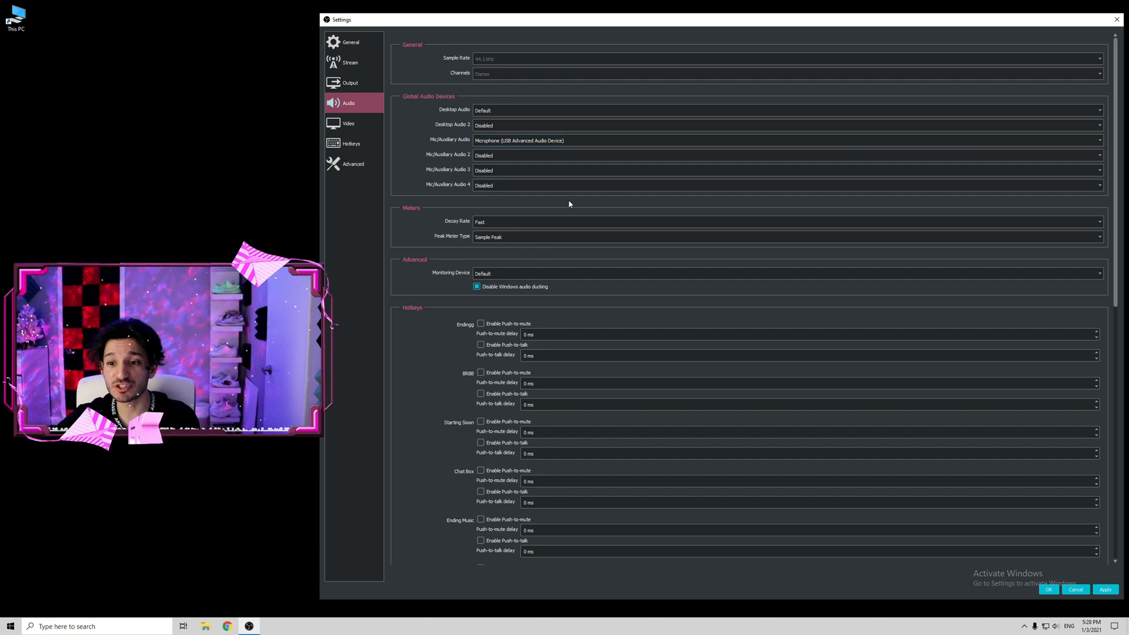
{"action": "left_click", "coordinate": [348, 123]}
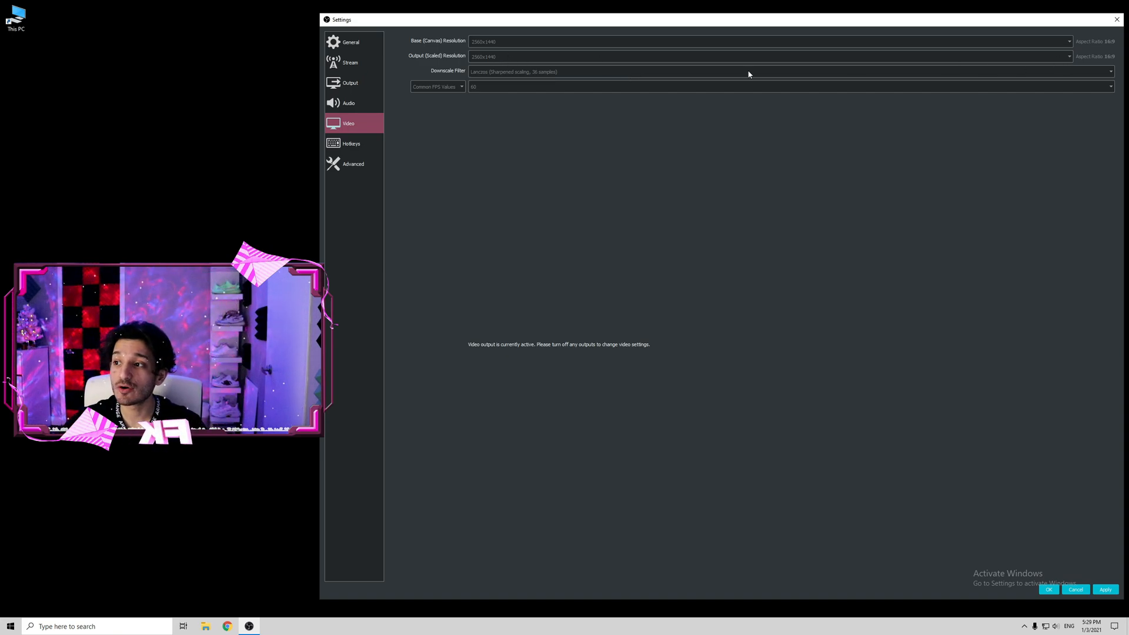
{"action": "mouse_move", "coordinate": [525, 115]}
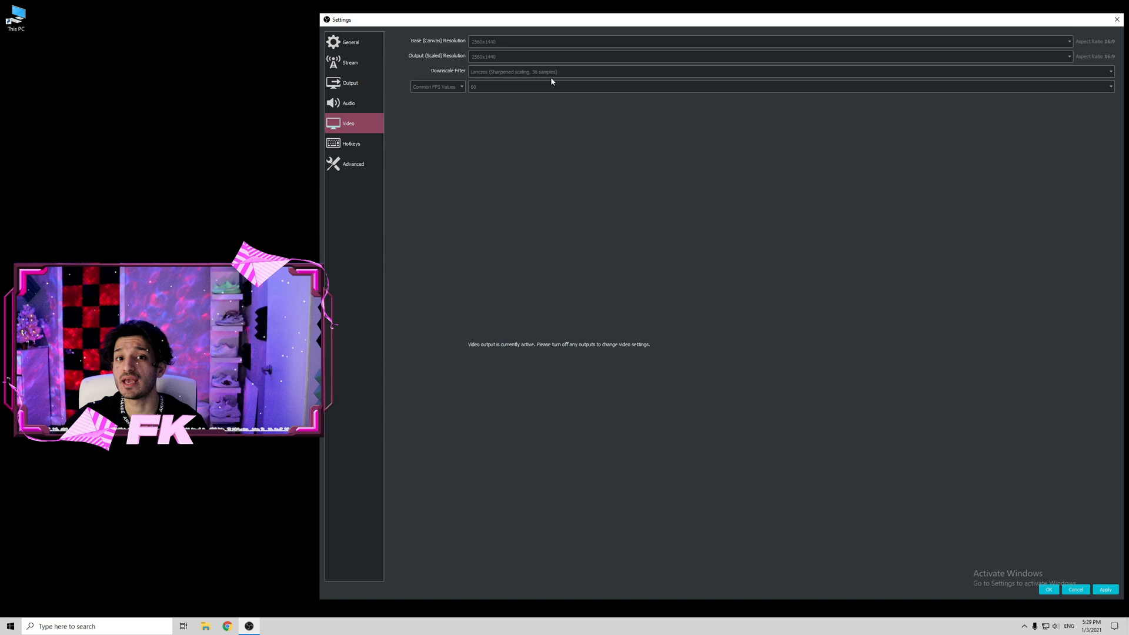
{"action": "mouse_move", "coordinate": [545, 72]}
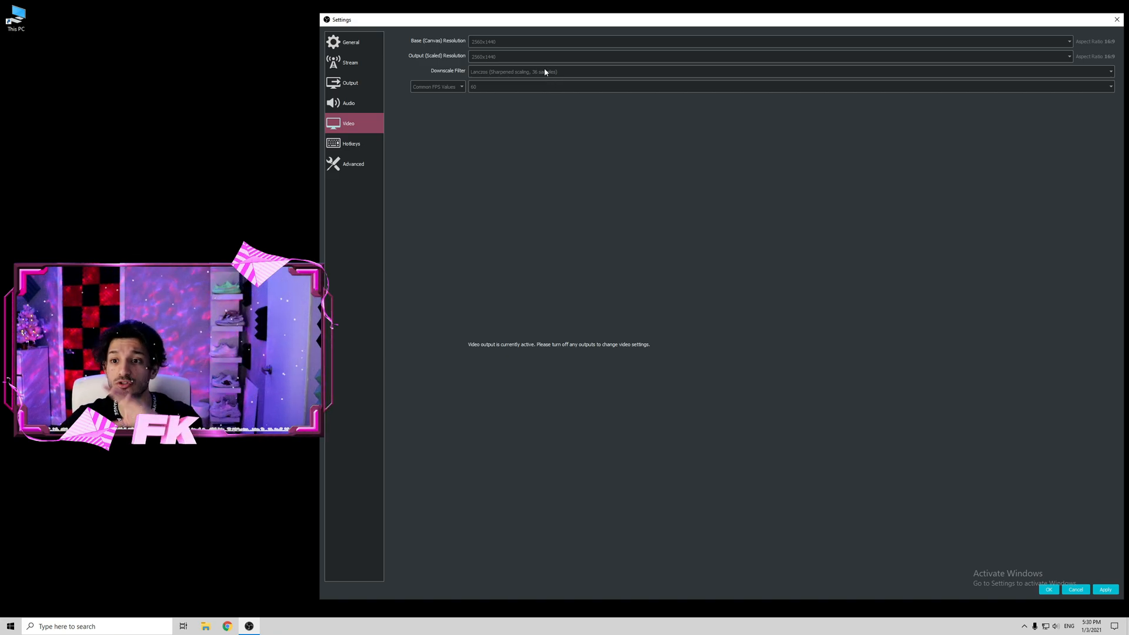
{"action": "mouse_move", "coordinate": [473, 107]}
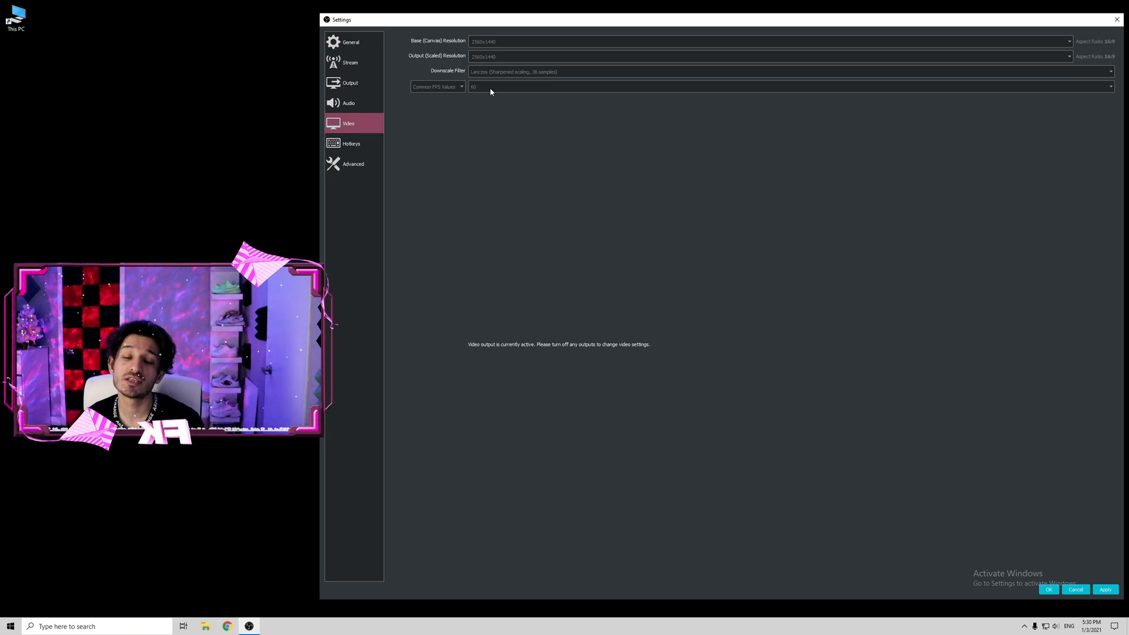
- Show the Hotkeys page listing streaming, recording and scene shortcuts
{"action": "left_click", "coordinate": [351, 143]}
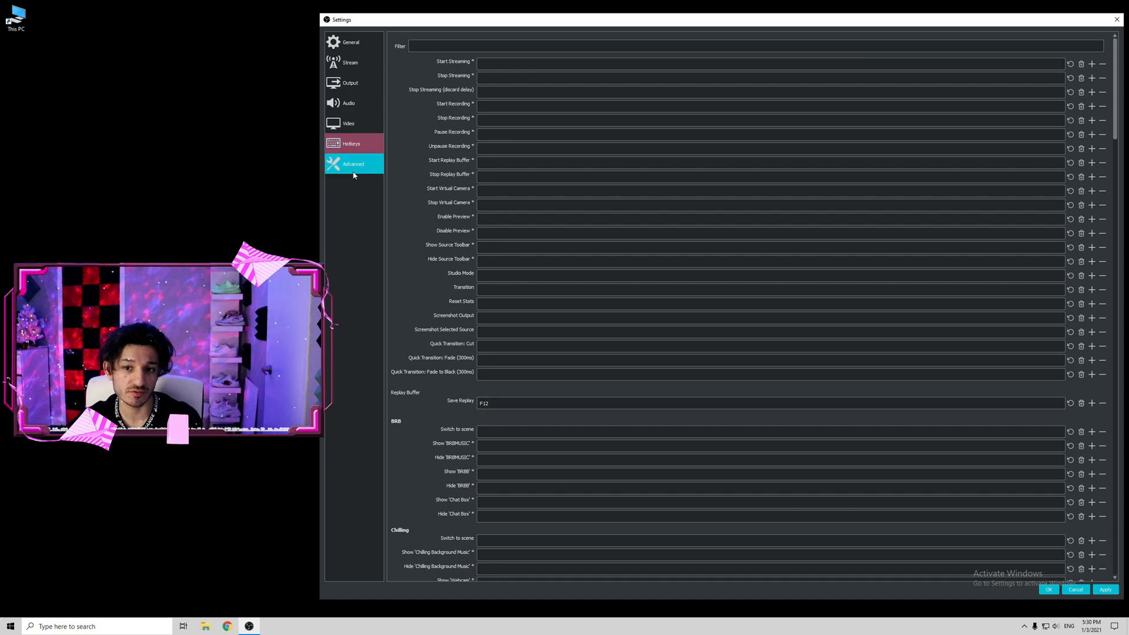
- Review the Advanced page with automatic reconnect, then return to the Output streaming settings
{"action": "left_click", "coordinate": [353, 163]}
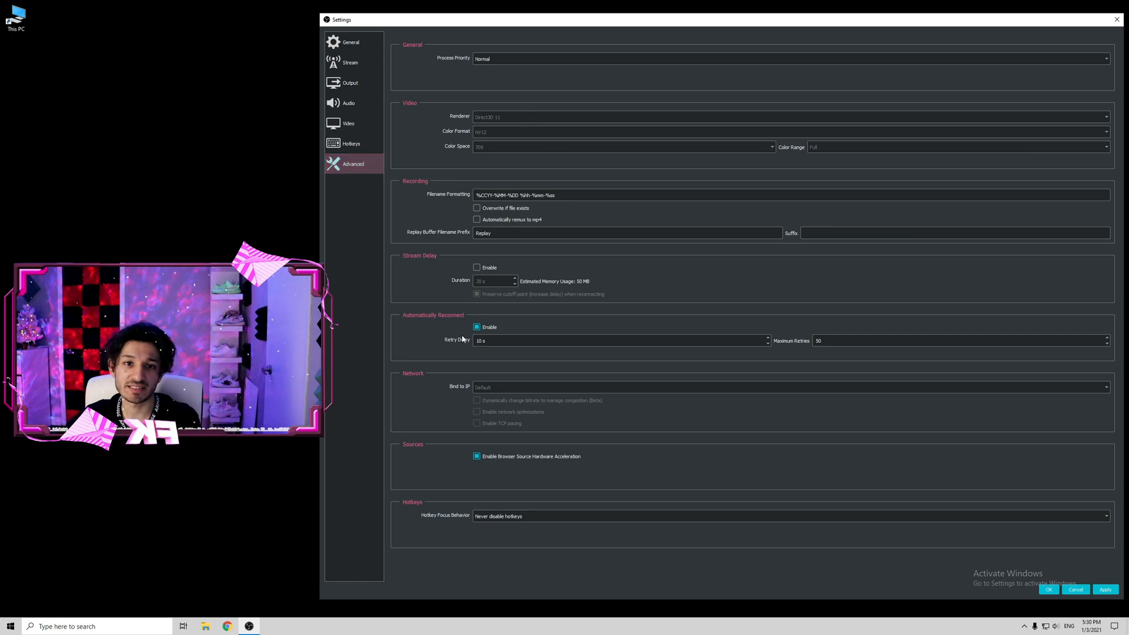
{"action": "left_click", "coordinate": [351, 83]}
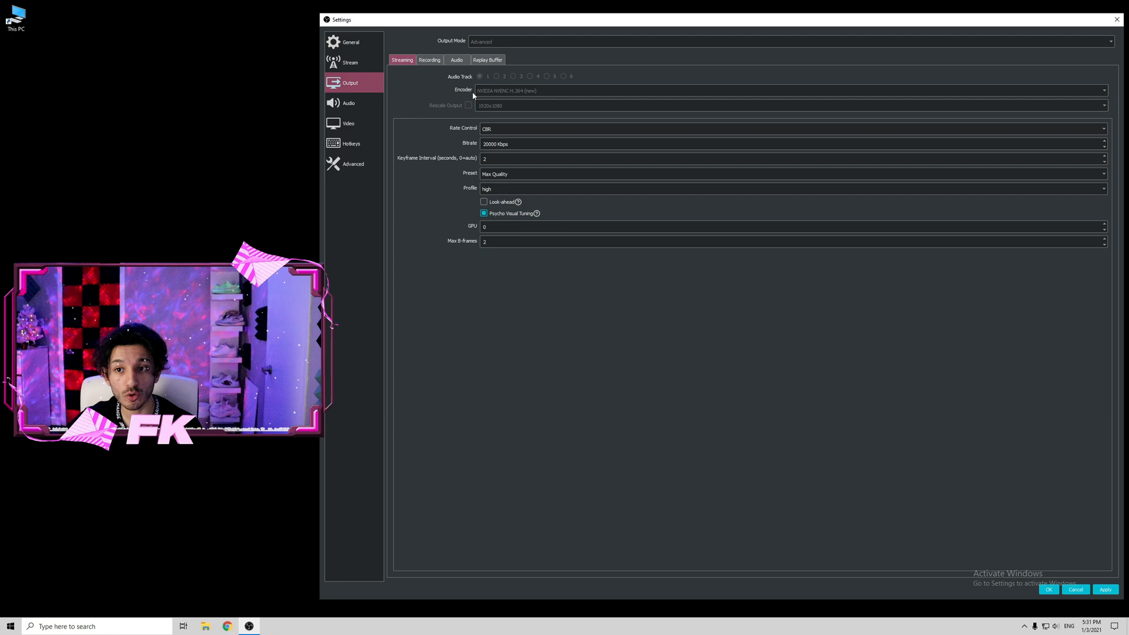
{"action": "mouse_move", "coordinate": [526, 97]}
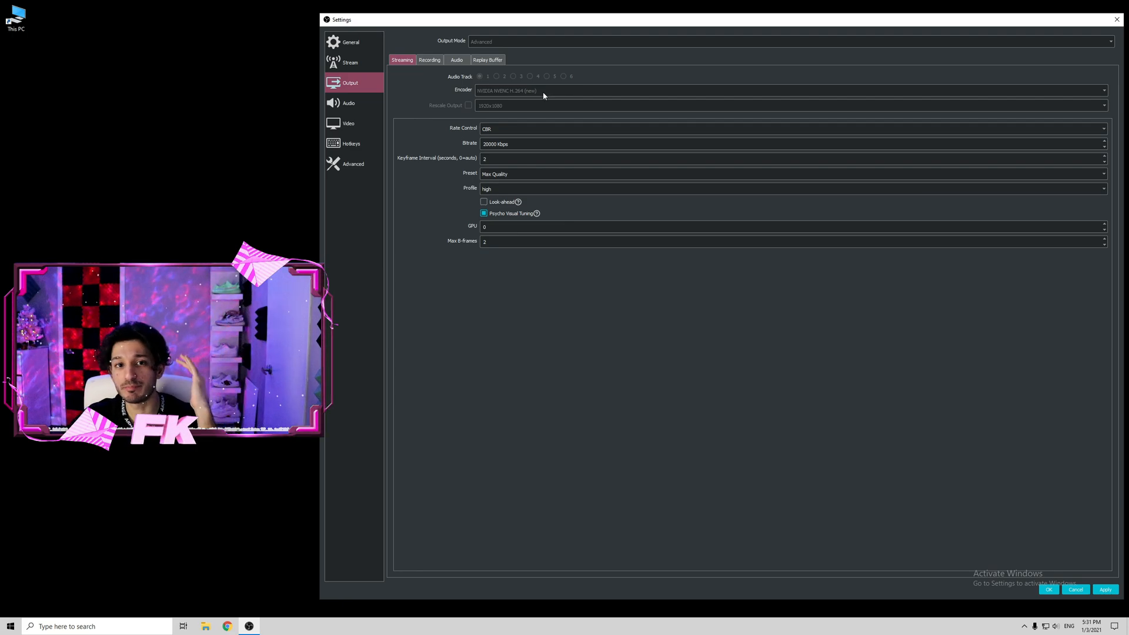
{"action": "mouse_move", "coordinate": [534, 113]}
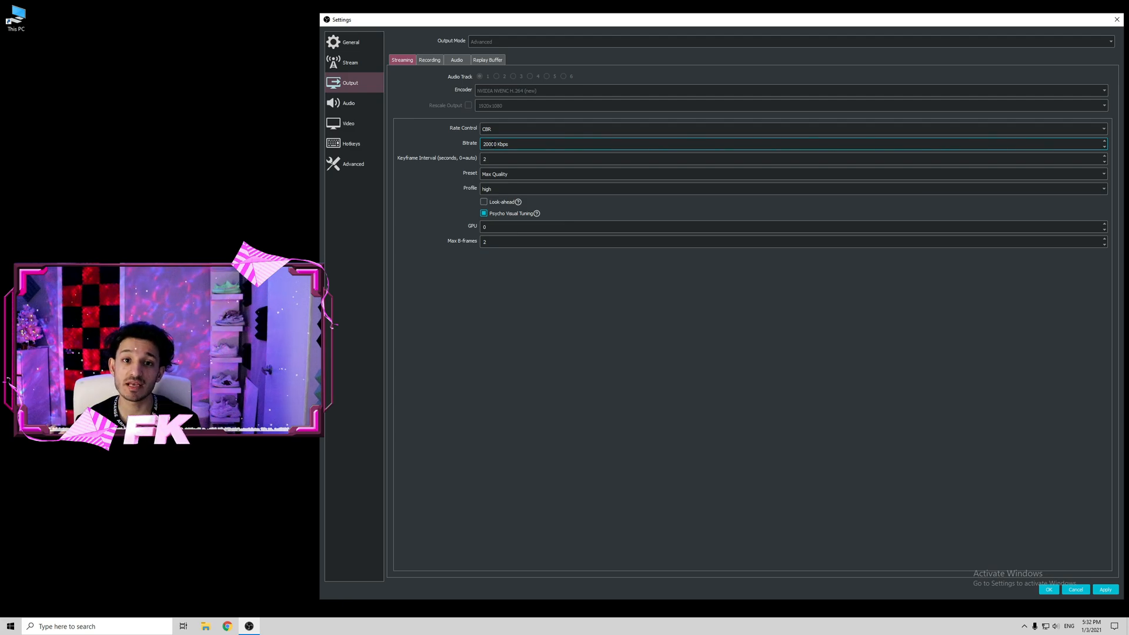
{"action": "type", "text": "20000"}
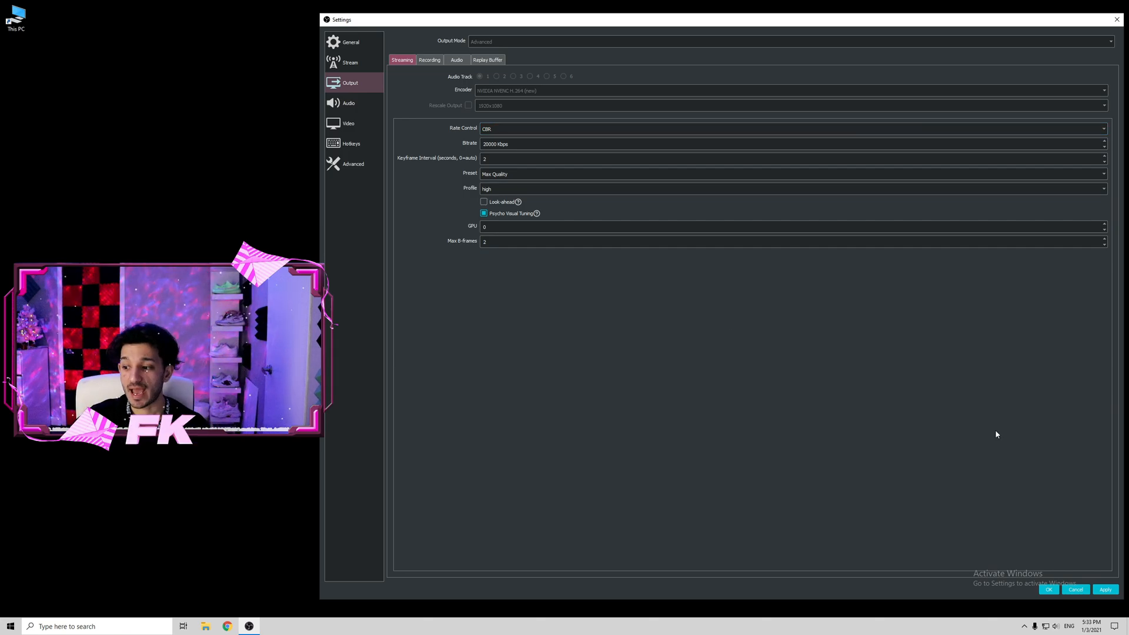
{"action": "mouse_move", "coordinate": [523, 270]}
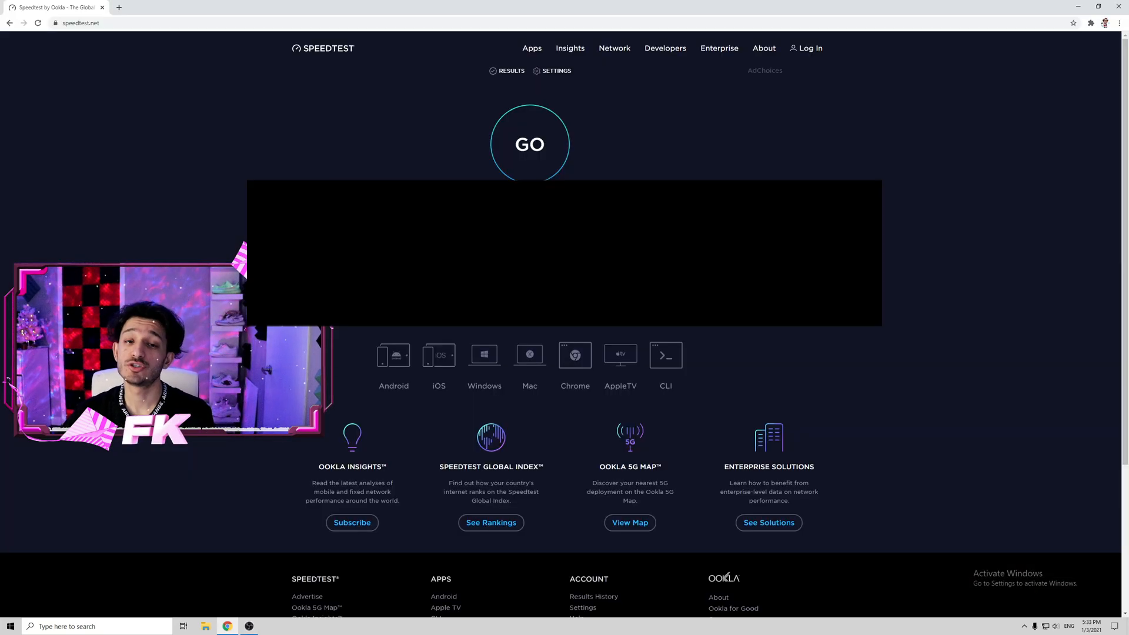
- Start the internet speed test on speedtest.net
{"action": "left_click", "coordinate": [530, 143]}
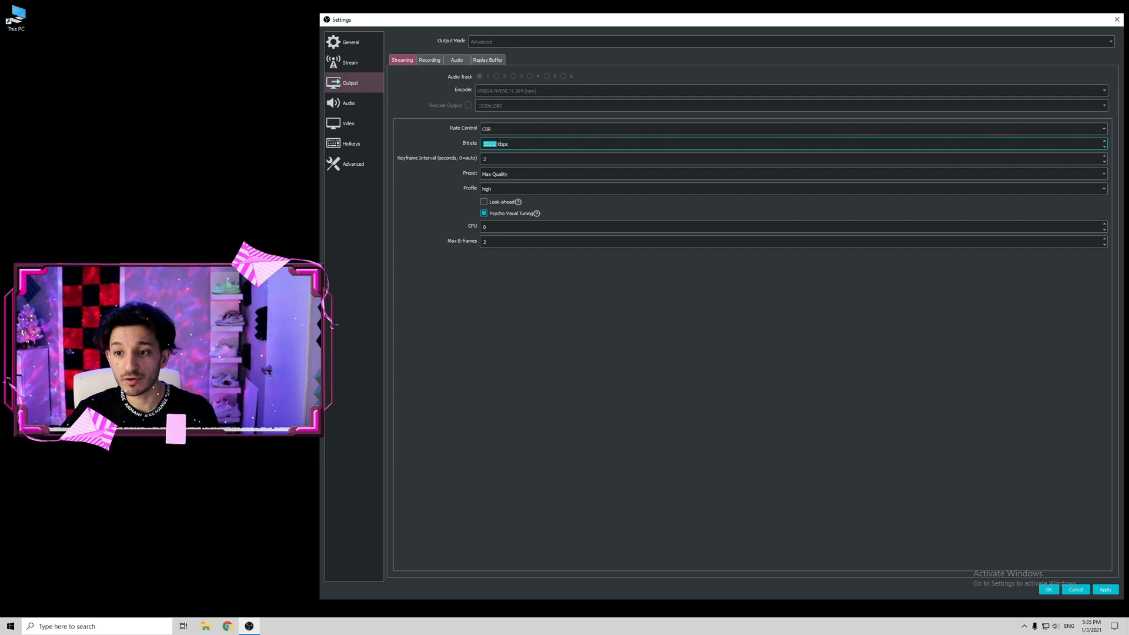
- Set the streaming bitrate to 10000 Kbps and bring up YouTube's encoder bitrate guidelines
{"action": "type", "text": "5000"}
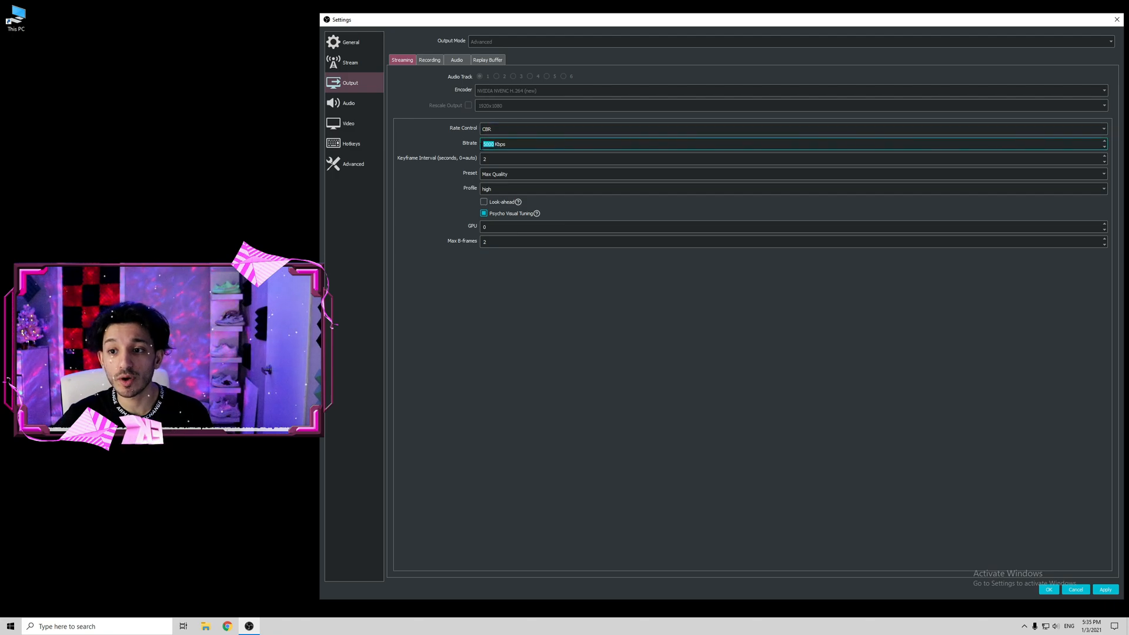
{"action": "type", "text": "10000"}
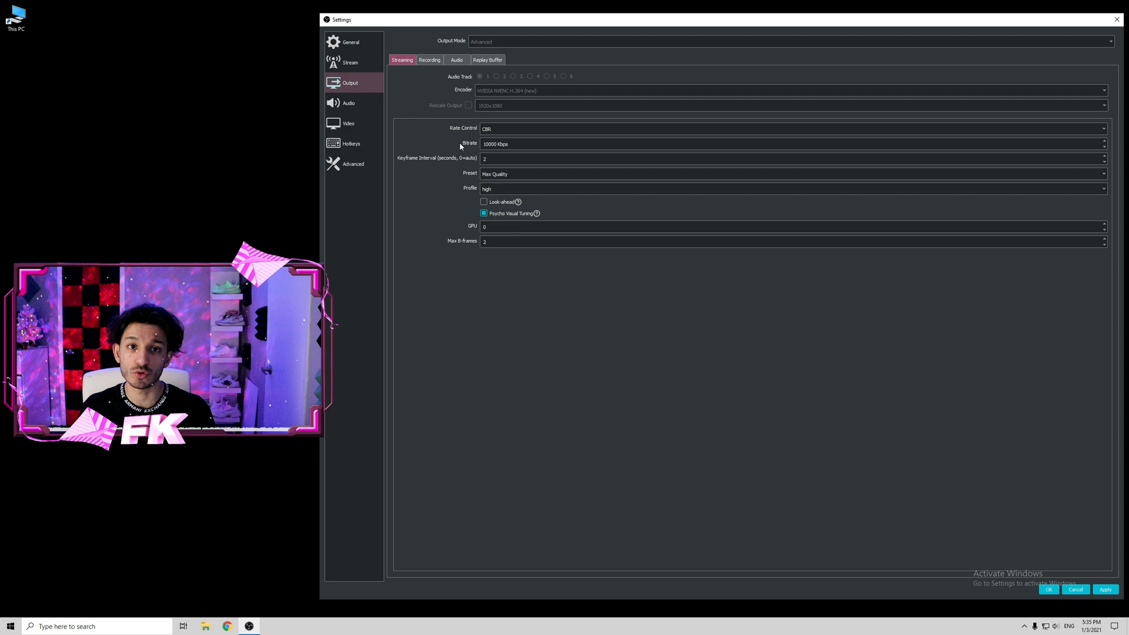
{"action": "left_click", "coordinate": [226, 626]}
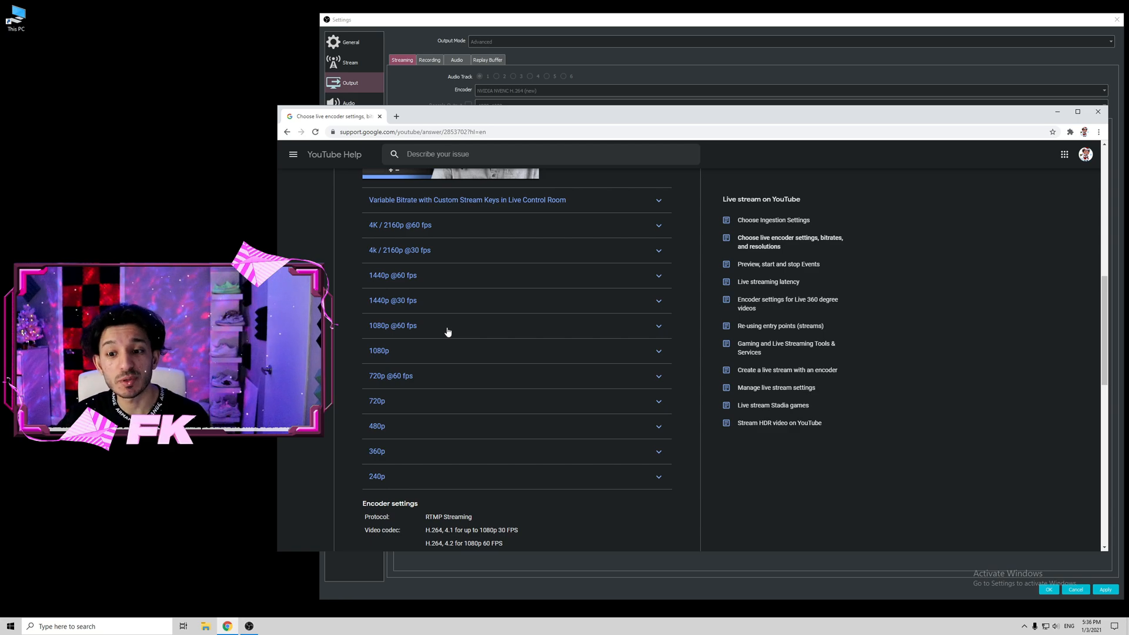
{"action": "left_click", "coordinate": [448, 324]}
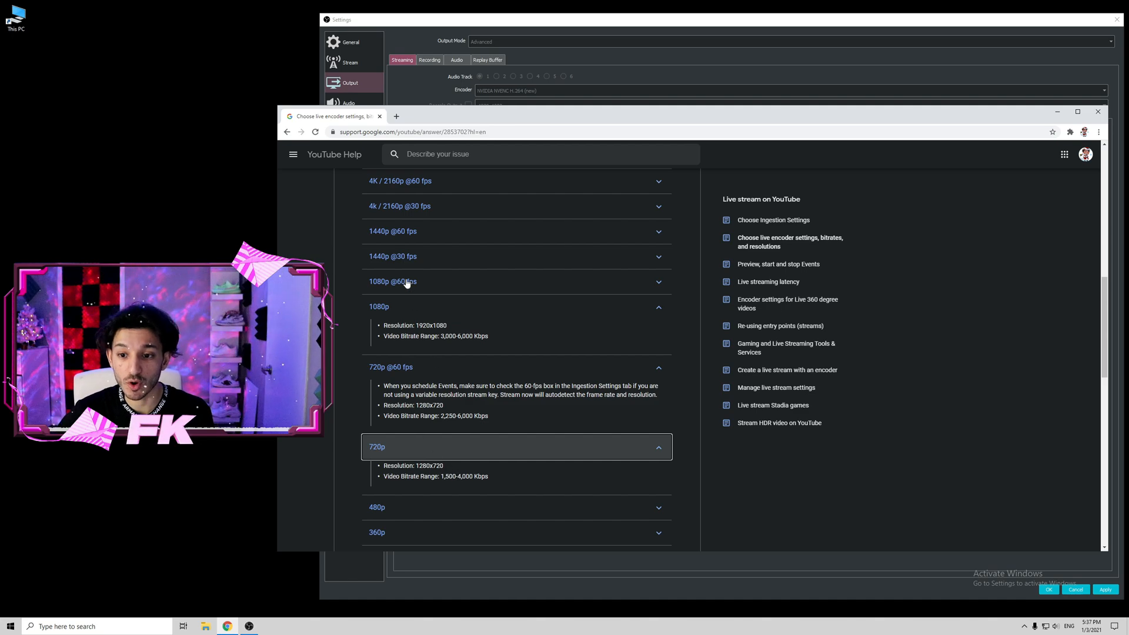
{"action": "left_click", "coordinate": [393, 232]}
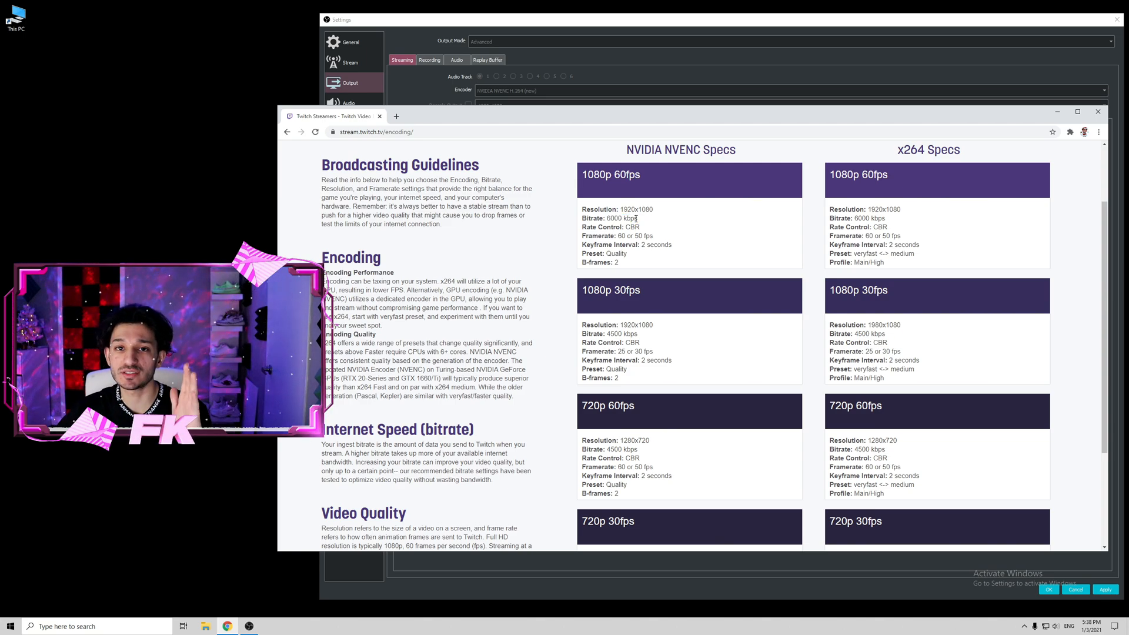
{"action": "mouse_move", "coordinate": [612, 304]}
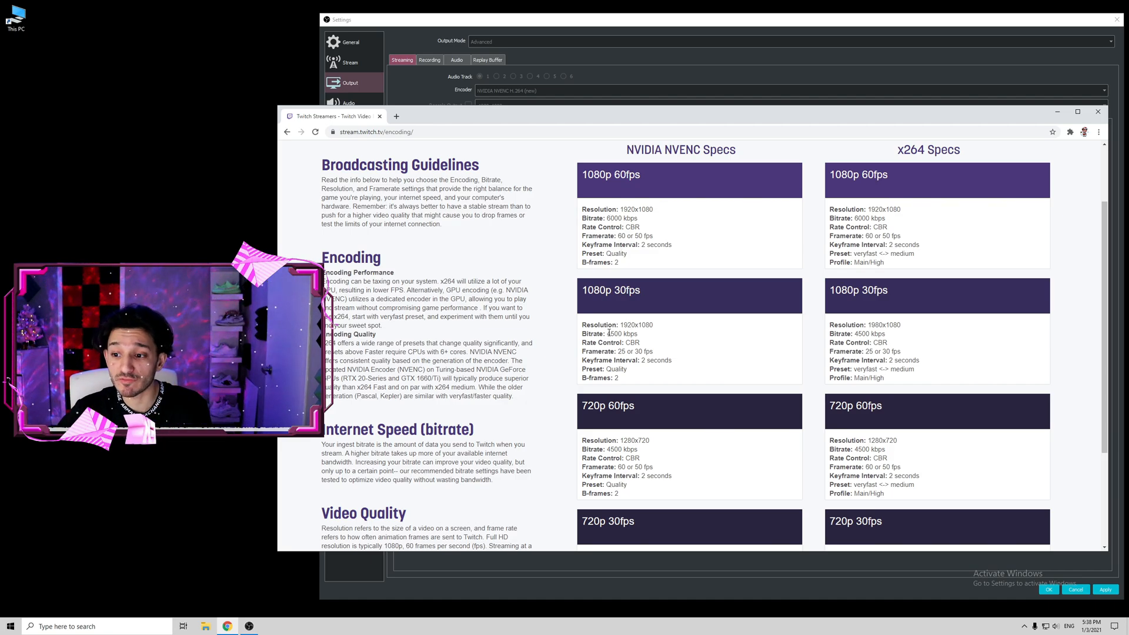
- Scroll Twitch's encoding guidelines down to the 720p specs showing 3000 Kbps for 720p30
{"action": "scroll", "scroll_direction": "down", "scroll_amount": 3}
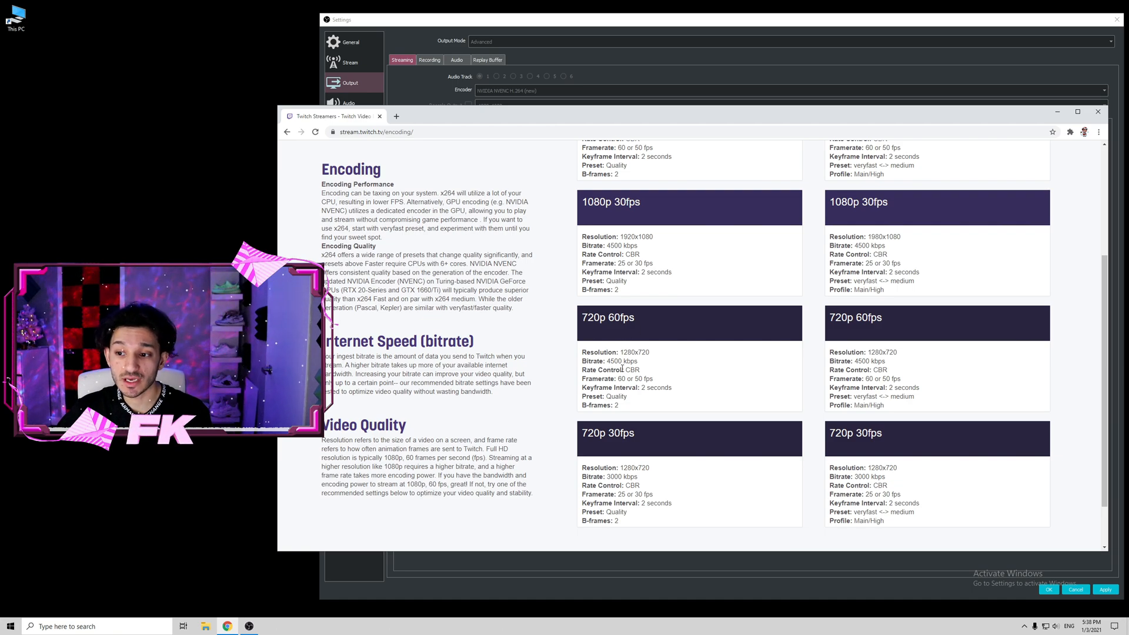
{"action": "scroll", "scroll_direction": "down", "scroll_amount": 3}
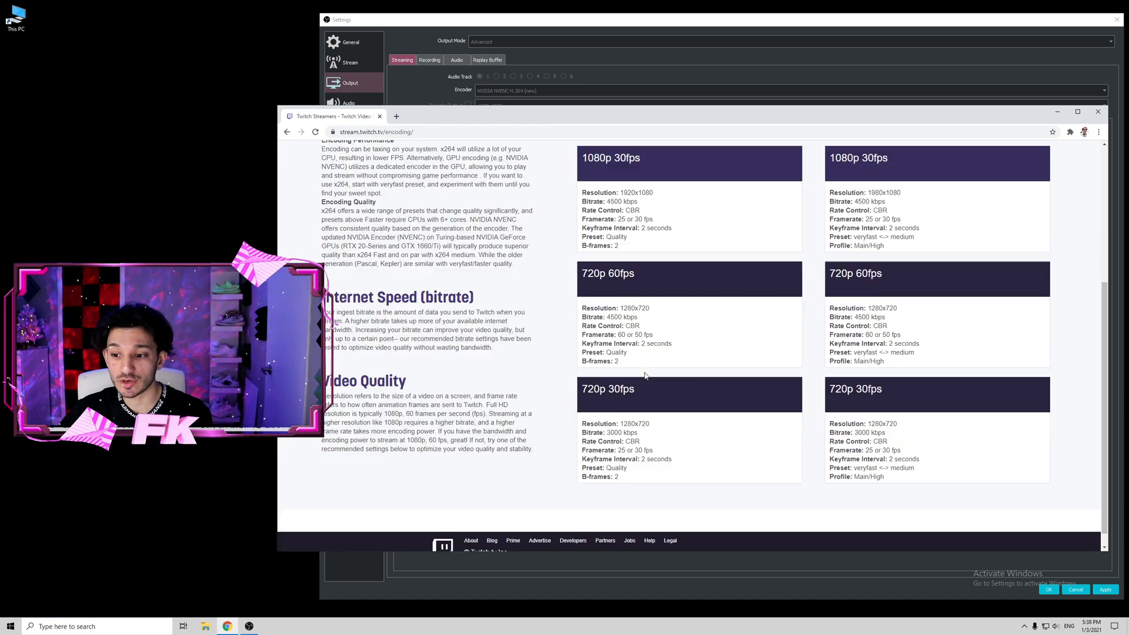